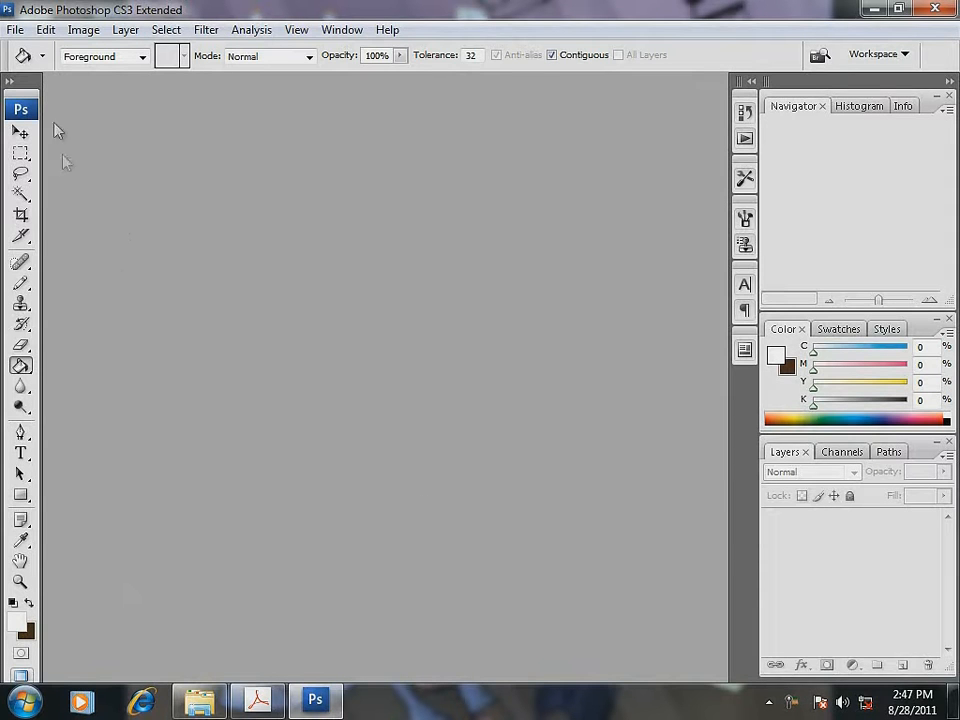
- Browse the Open dialog into Photoshop Training > Shading to reach the lemon linework file
click(16, 30)
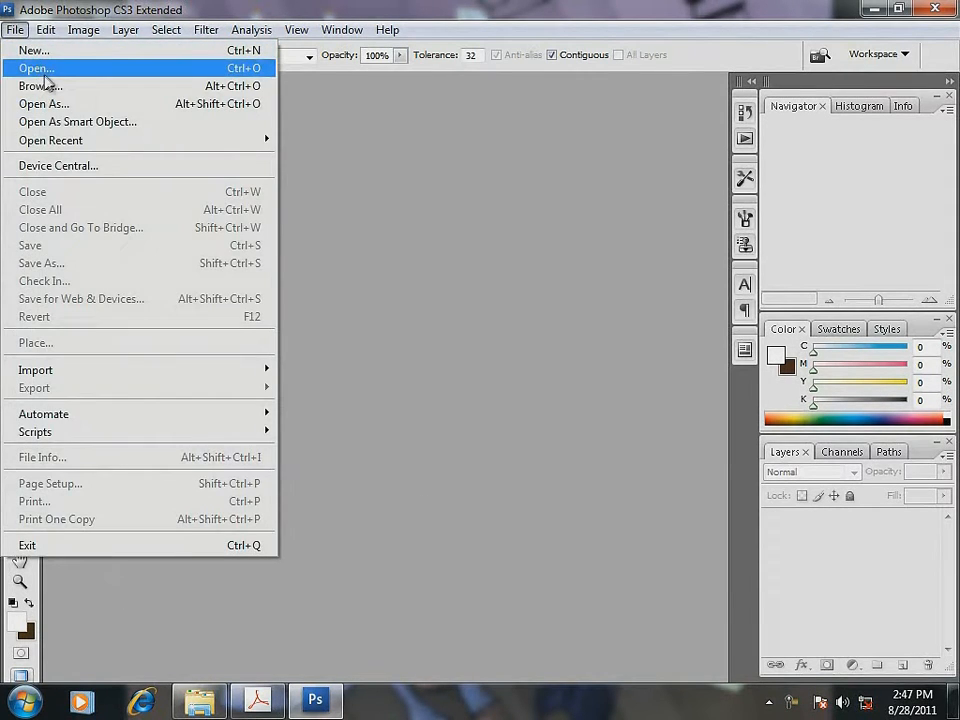
click(36, 68)
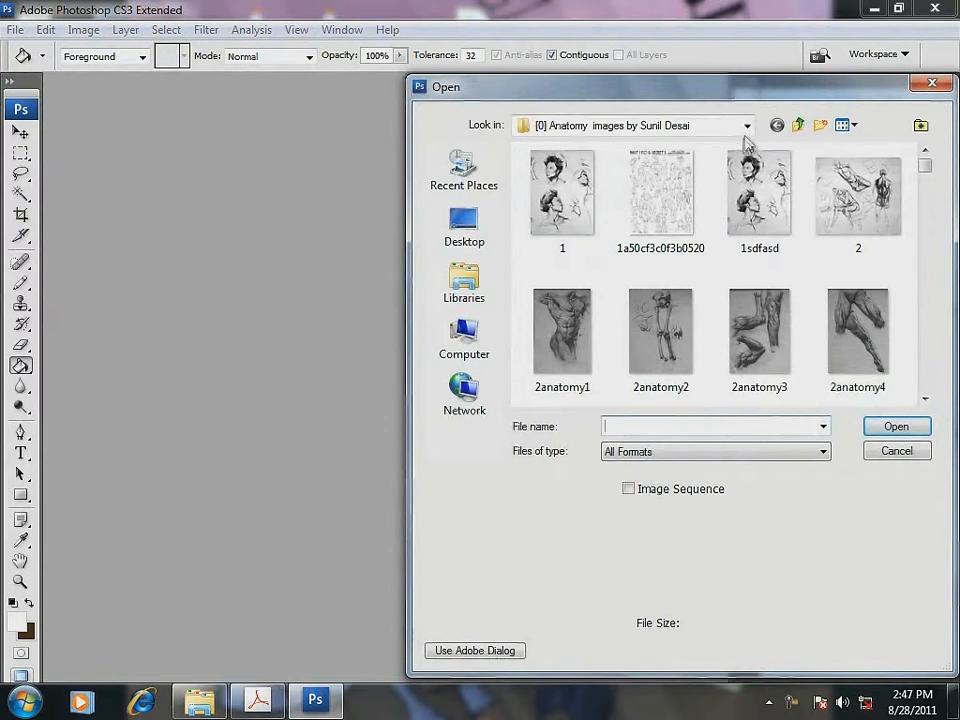
click(746, 124)
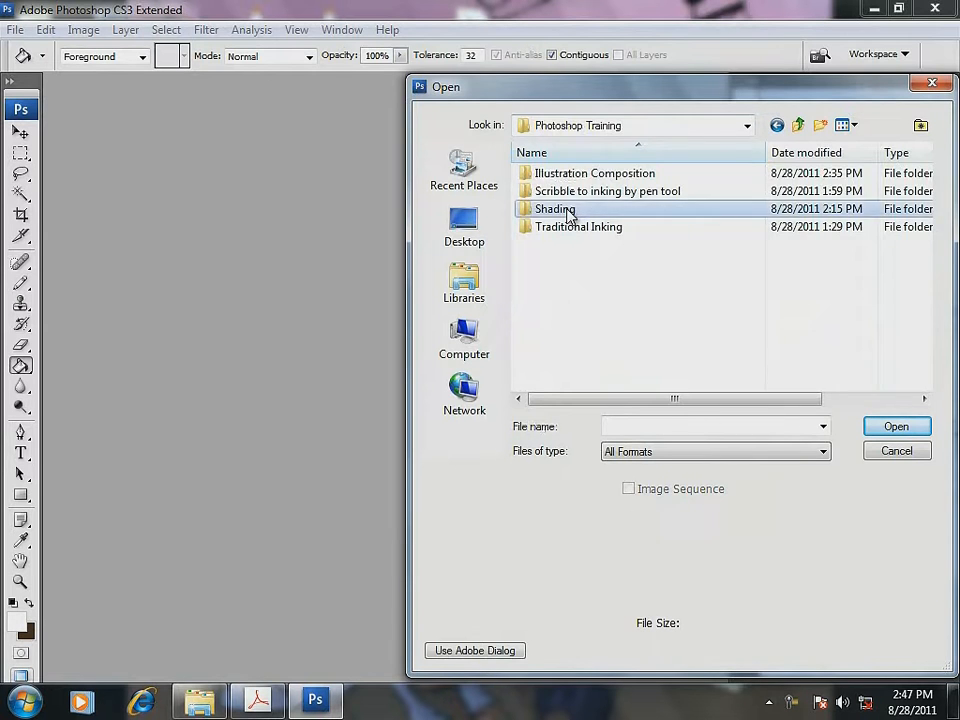
double_click(556, 208)
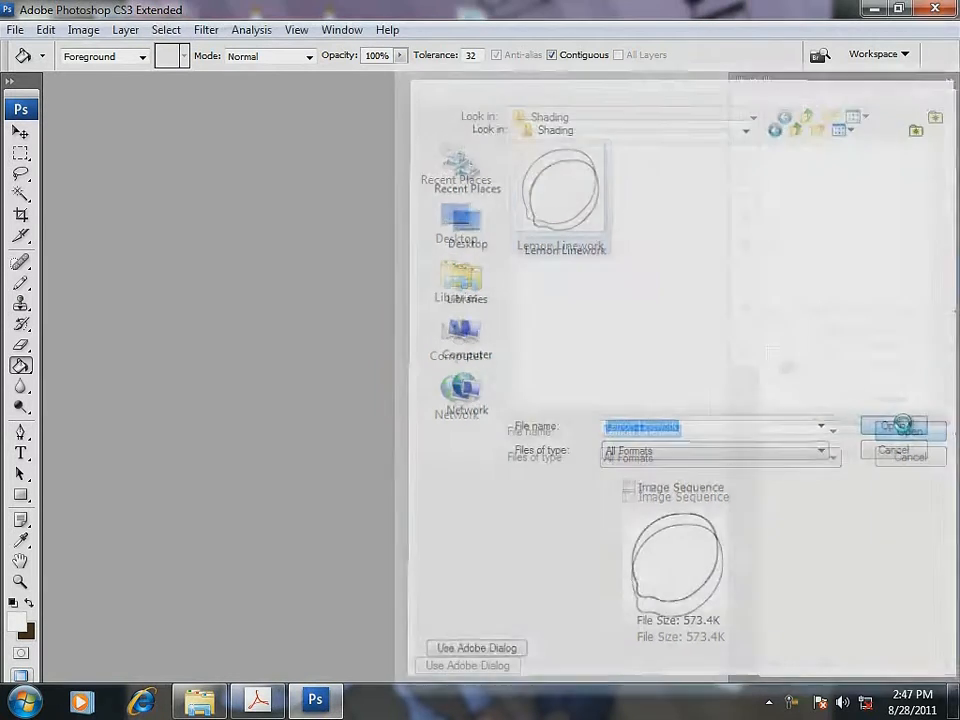
- Open Lemon Linework and set olive green #598c17 as the foreground colour
click(892, 426)
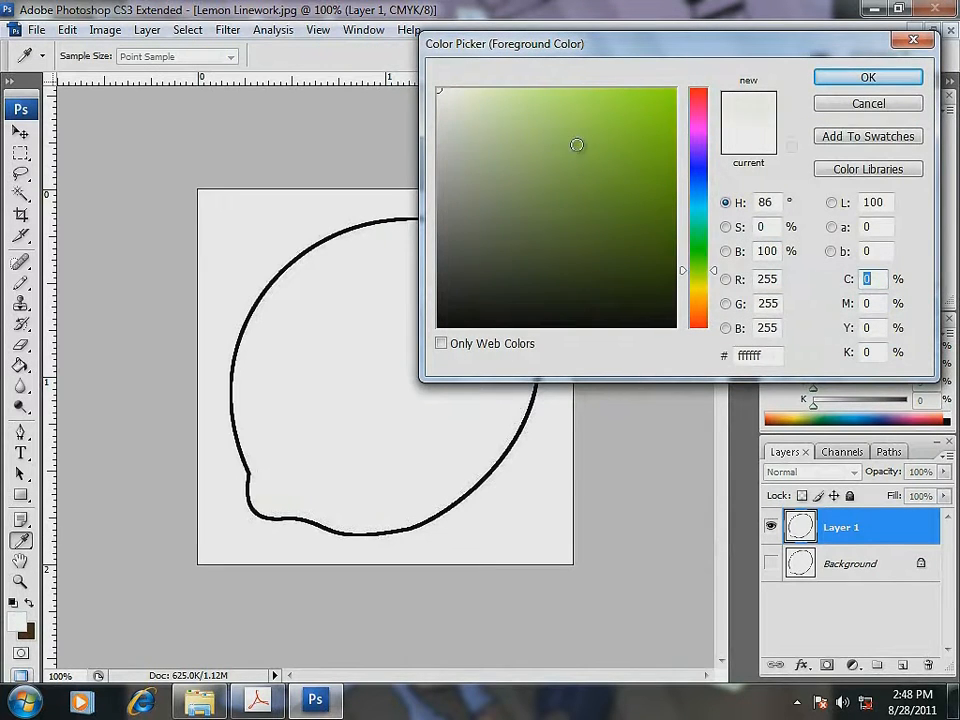
click(636, 196)
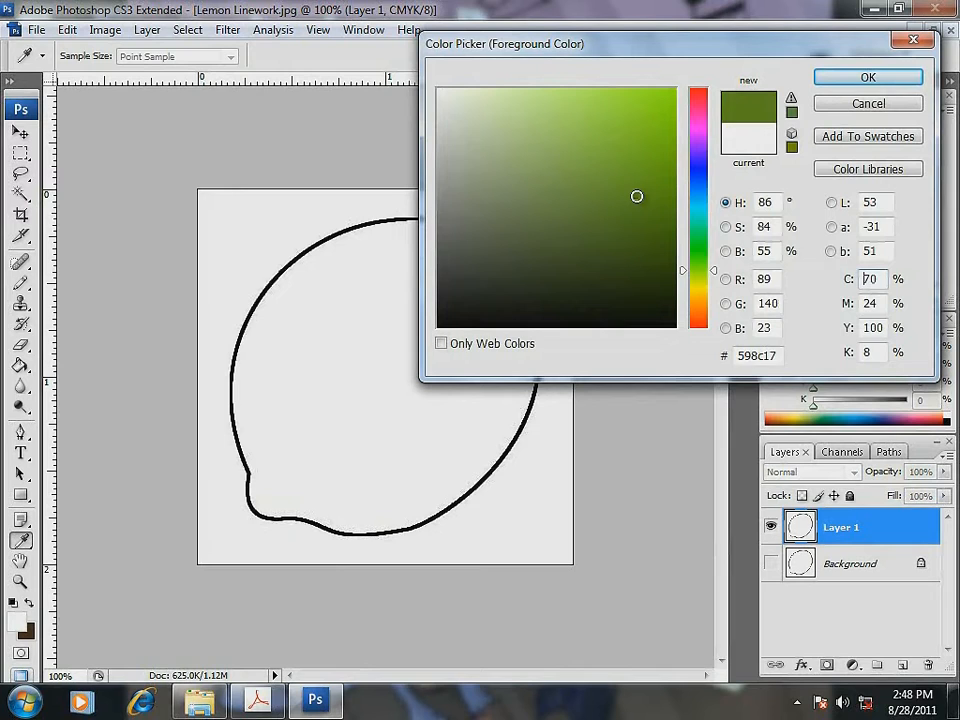
click(866, 76)
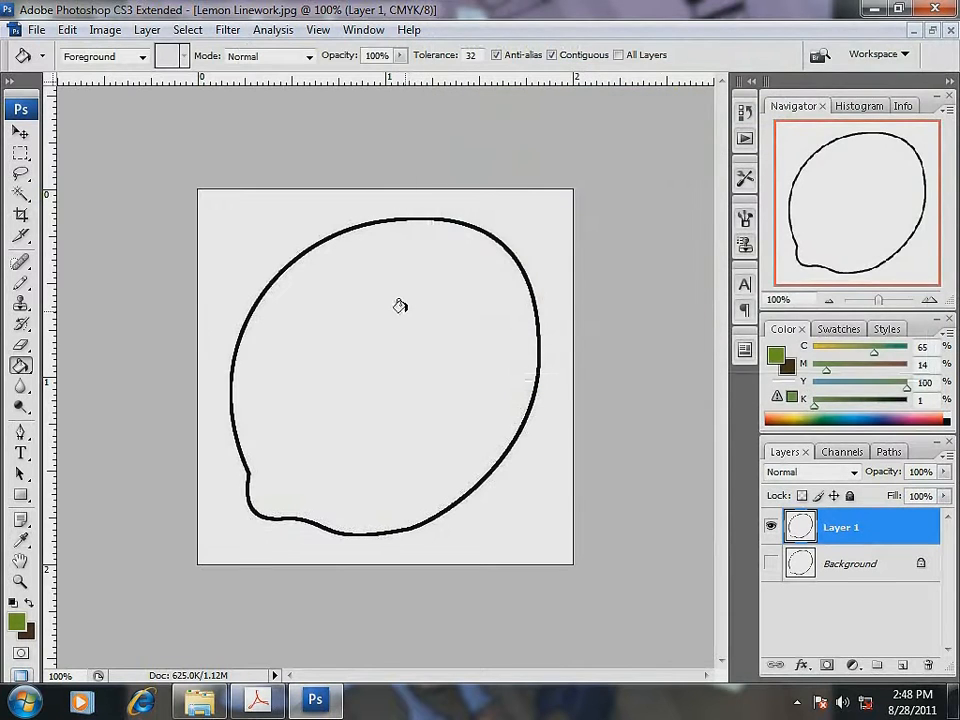
- Fill the lemon with green and convert the image to RGB Color without merging layers
click(408, 308)
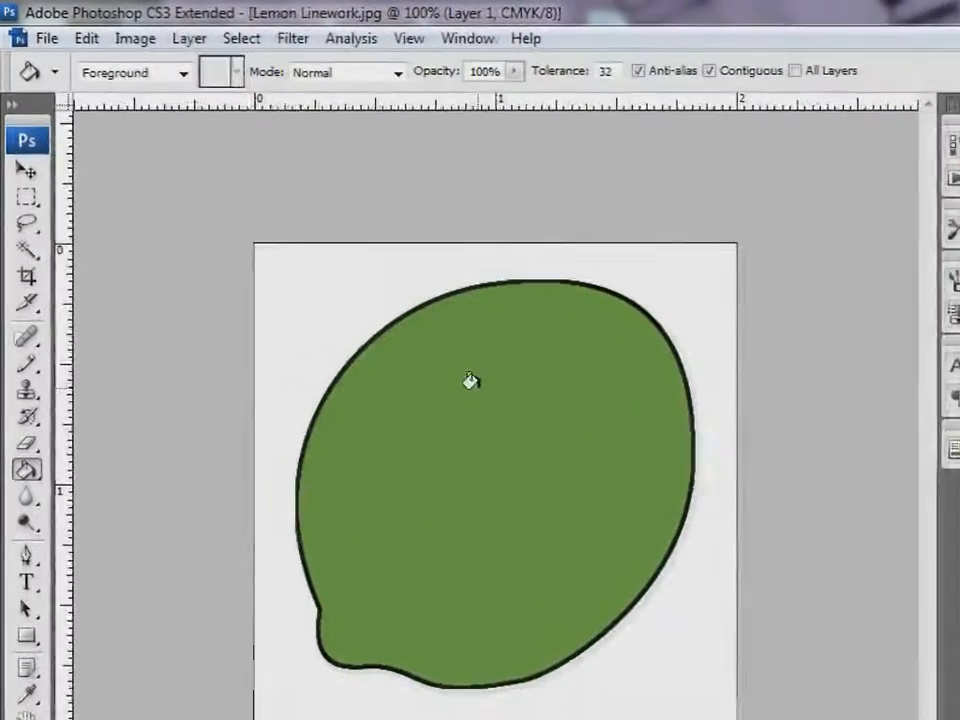
click(136, 38)
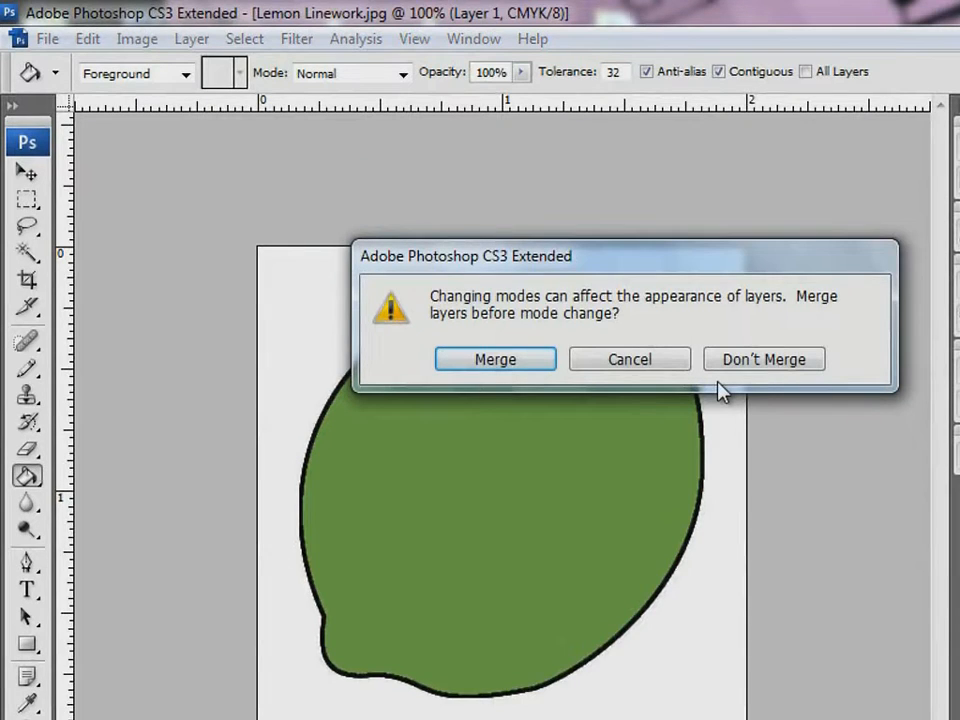
mouse_move(764, 360)
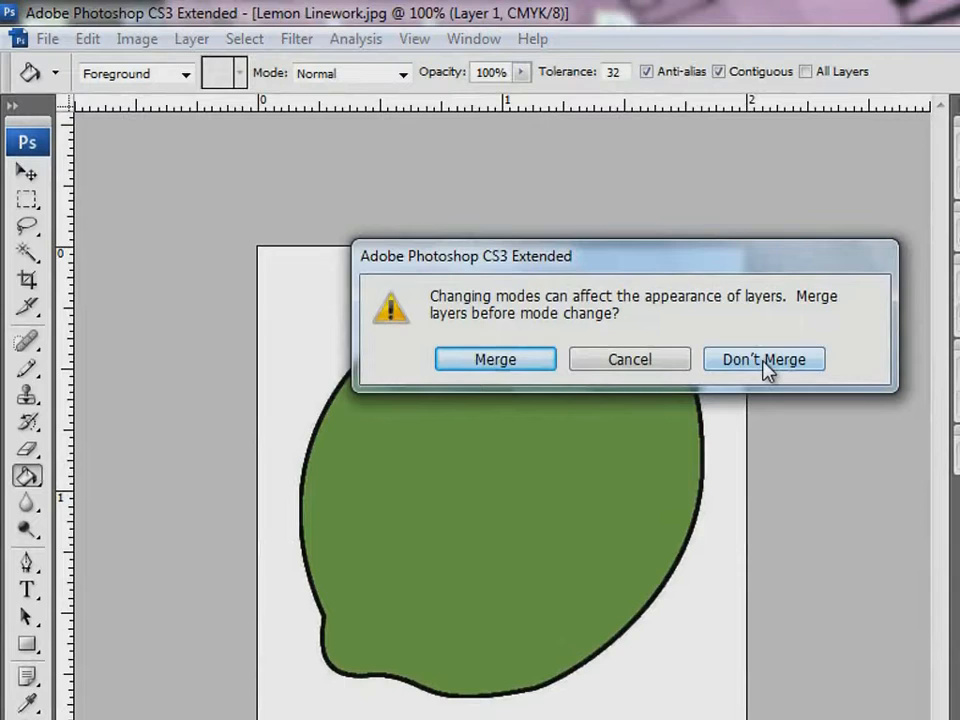
click(764, 360)
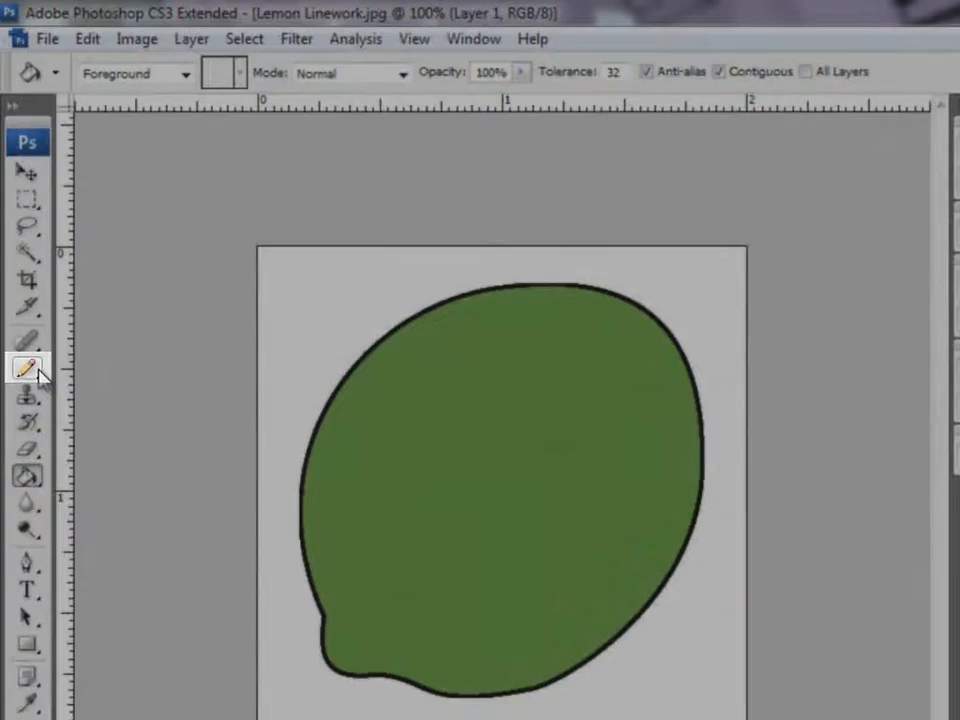
- Dab a palette of yellow and green swatches beside the lemon and sample the yellow
click(28, 340)
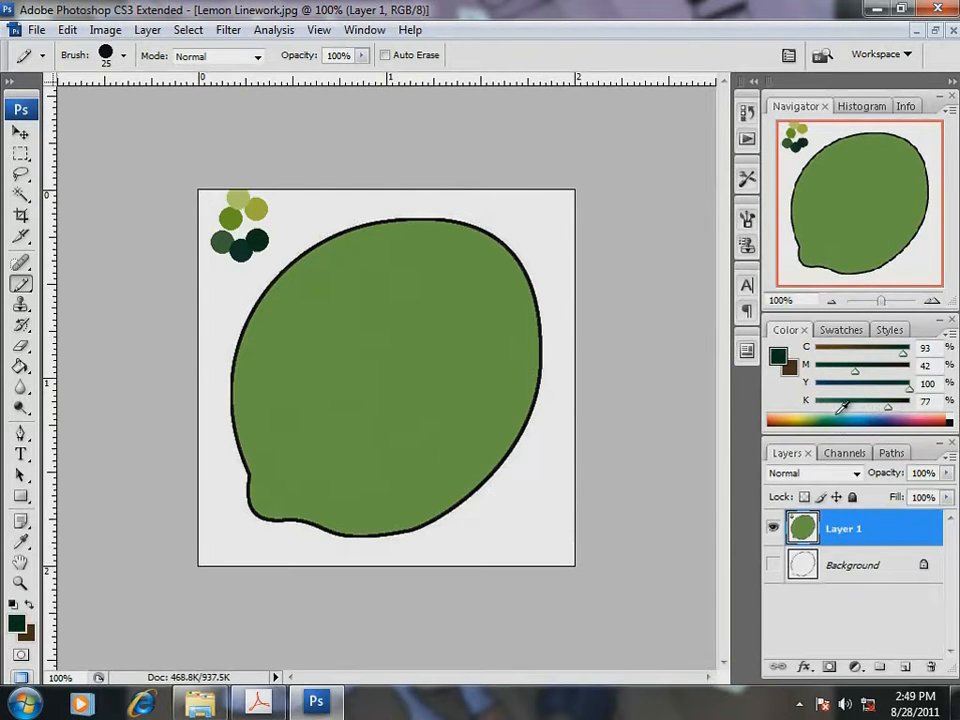
click(216, 200)
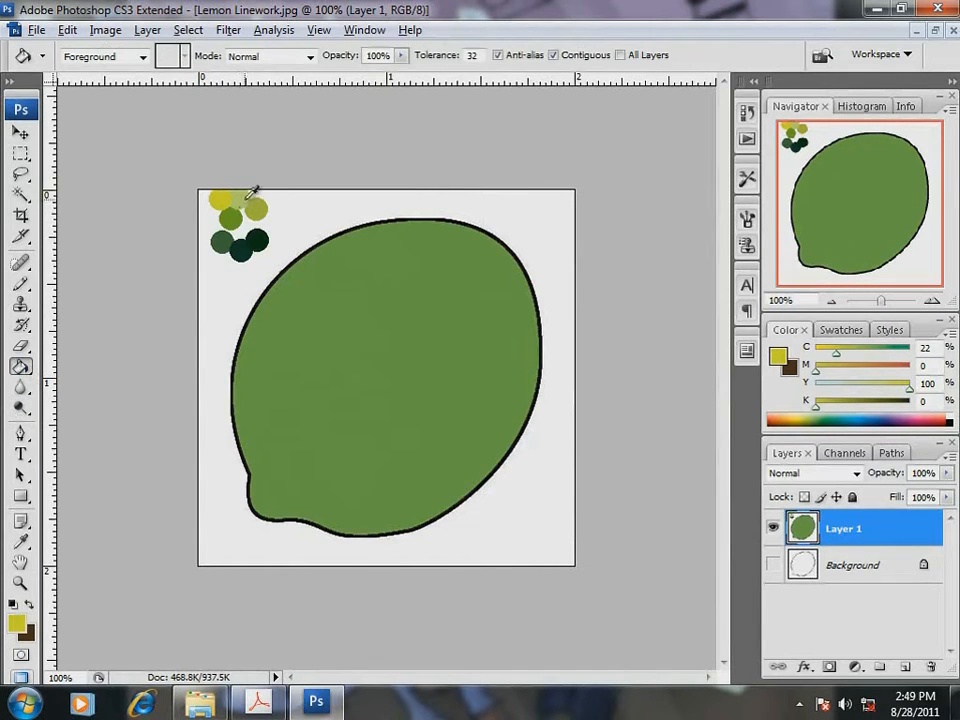
- Fill the lemon yellow and switch to a soft brush at 24% opacity
click(356, 336)
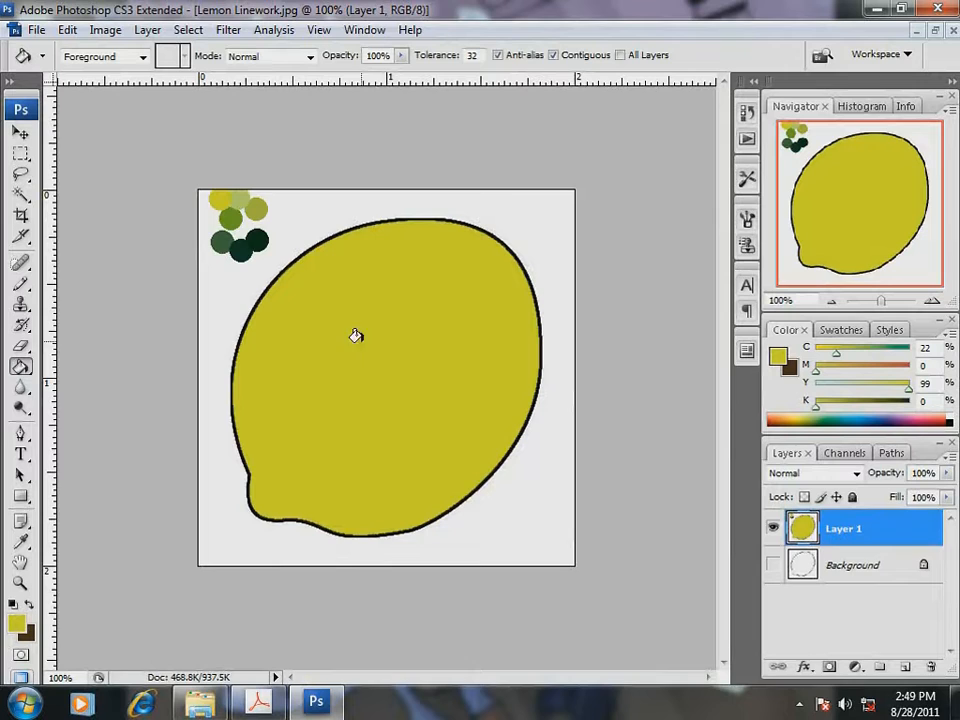
click(20, 284)
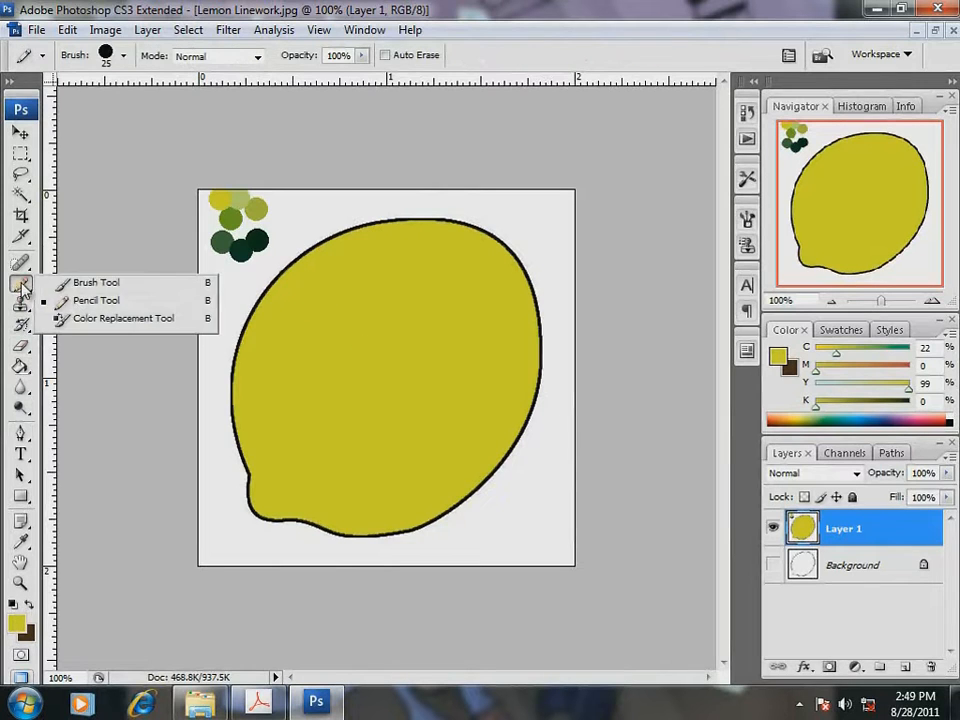
click(96, 300)
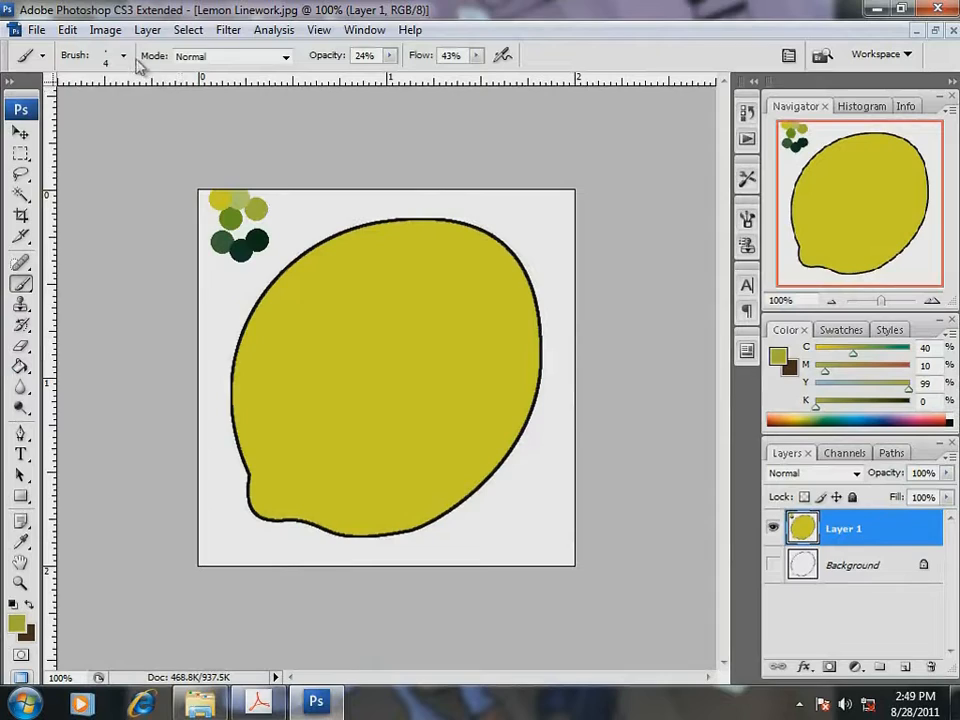
click(122, 56)
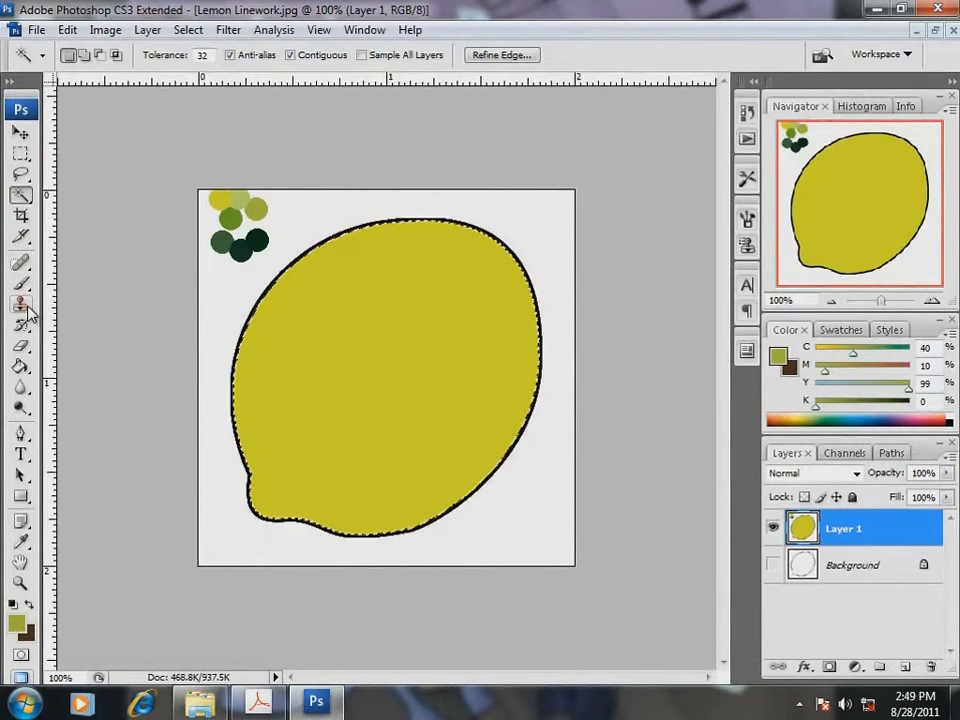
- Paint soft darker greens around a yellow highlight inside the lemon selection
click(22, 262)
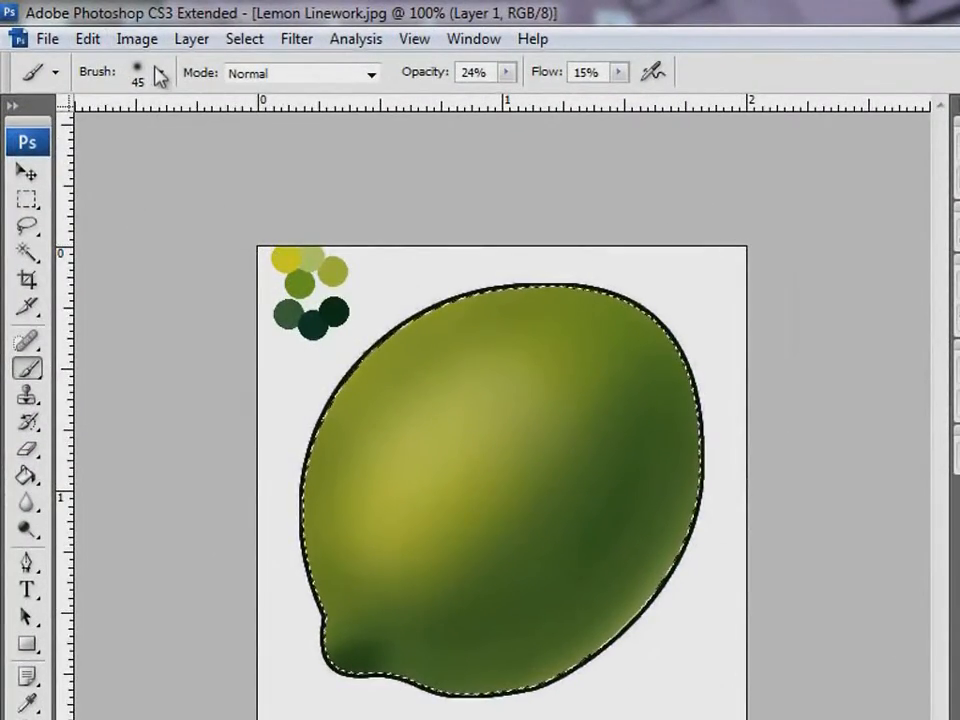
- Enlarge the brush to 90 at 11% opacity and deepen the right-edge shadow
click(160, 72)
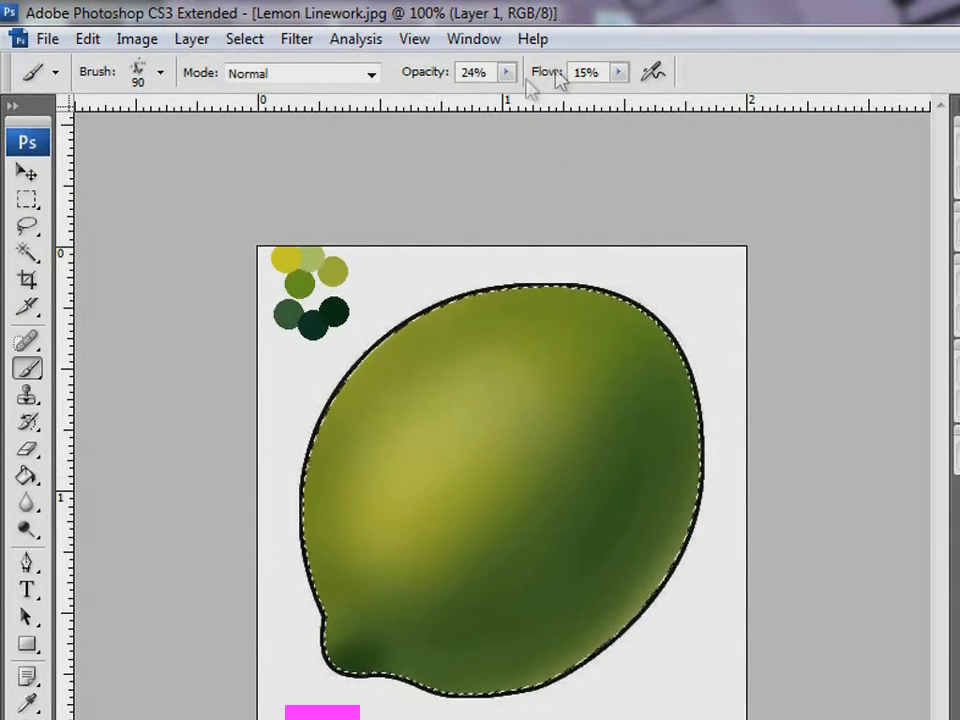
click(504, 72)
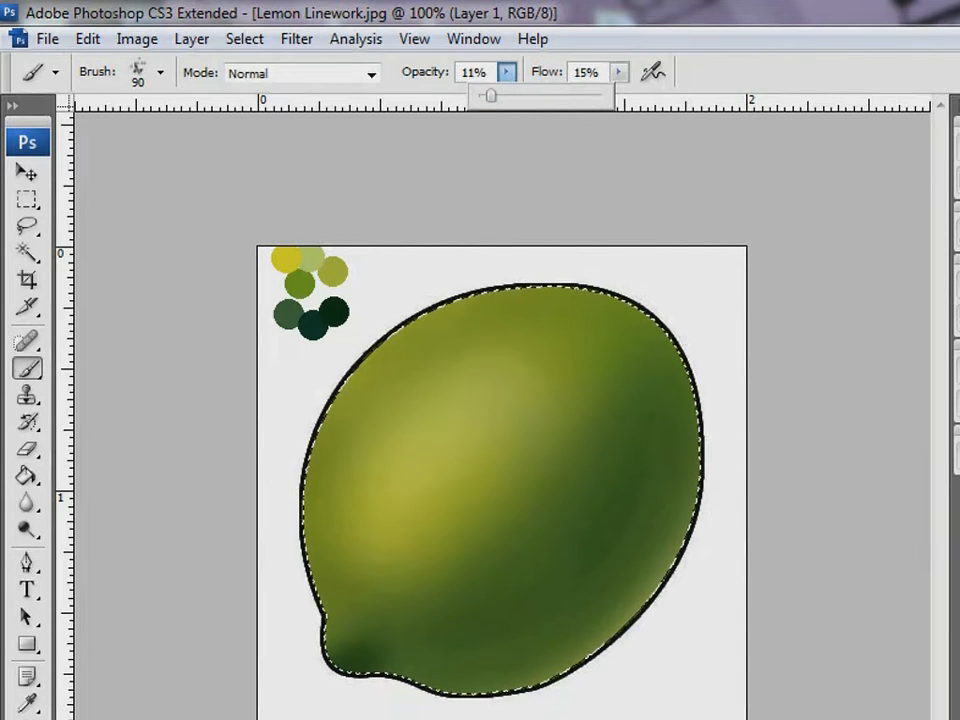
click(370, 72)
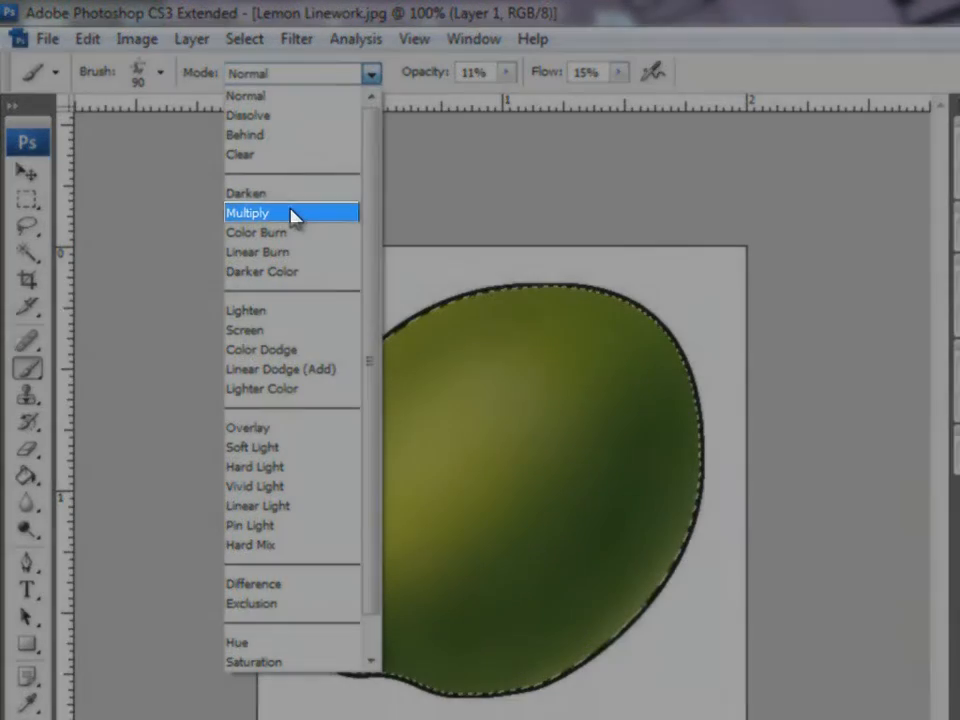
- Paint Multiply shadows, then switch the brush blend to Lighten
click(246, 212)
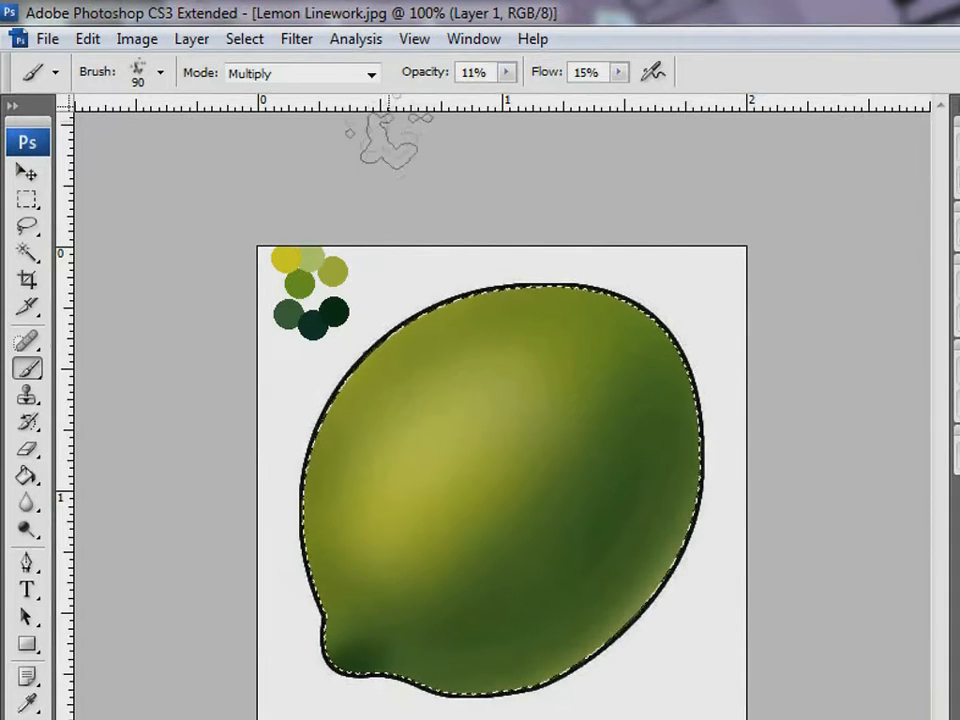
click(300, 72)
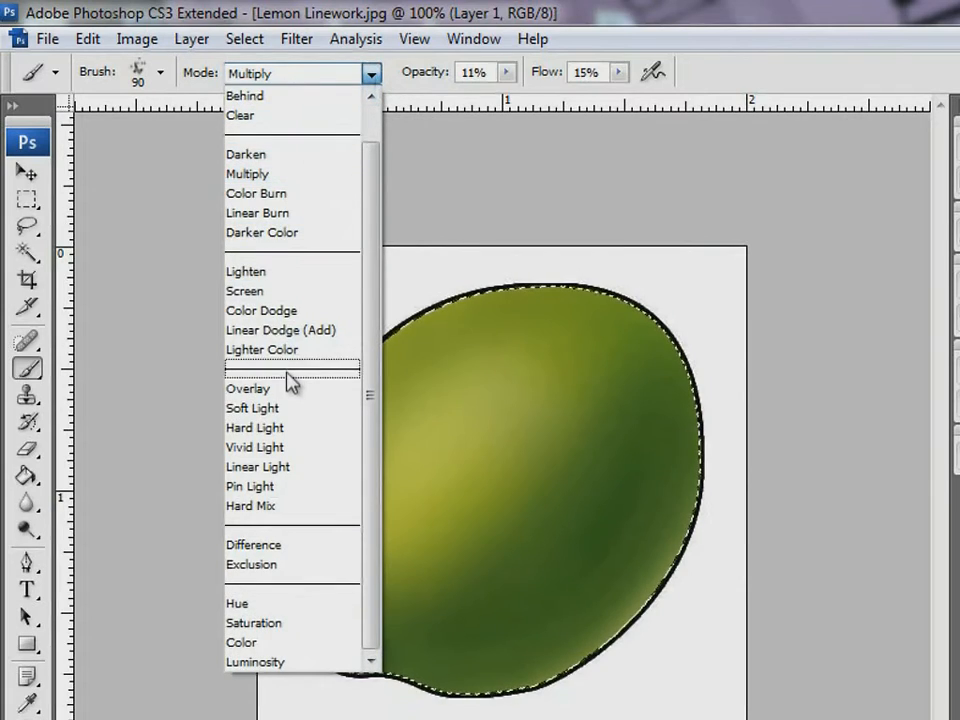
mouse_move(246, 272)
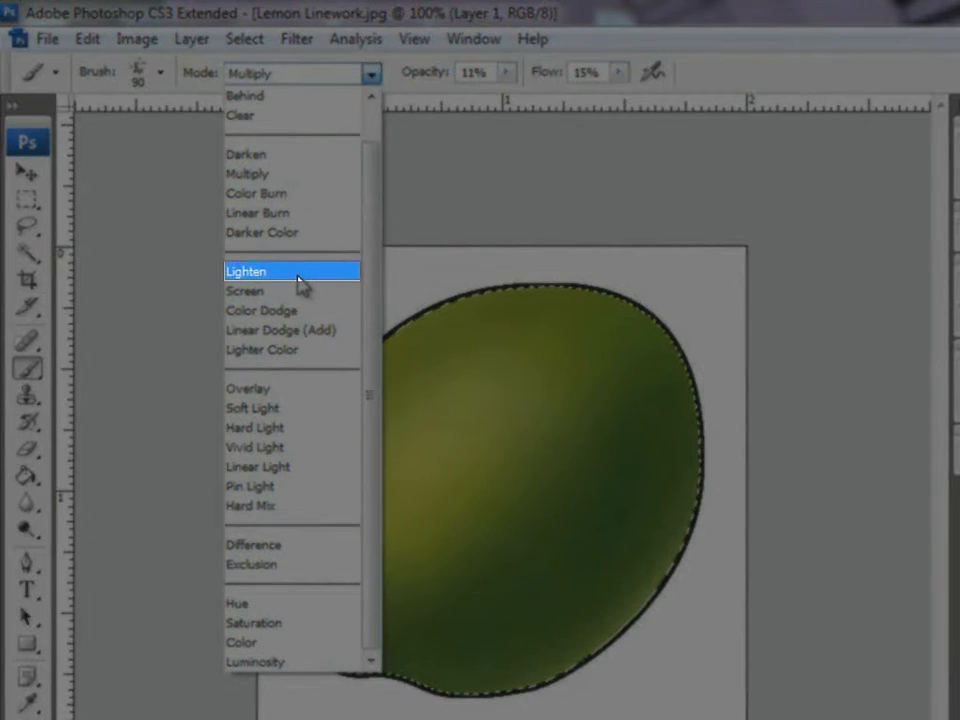
click(248, 270)
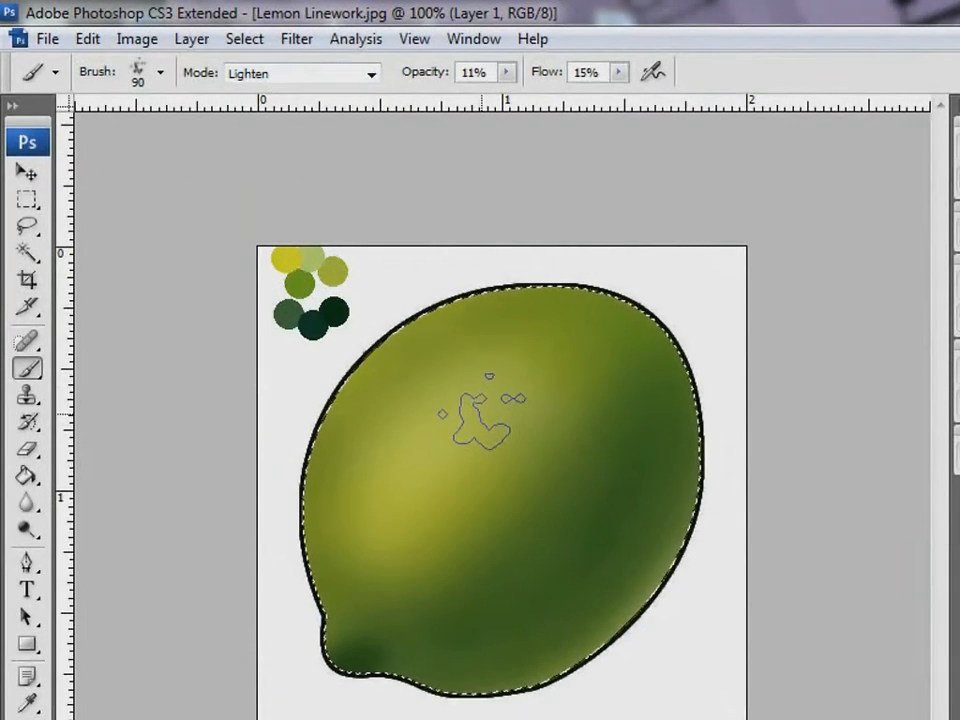
- Raise opacity to about 43% and paint a yellow-green highlight on the upper left
click(506, 72)
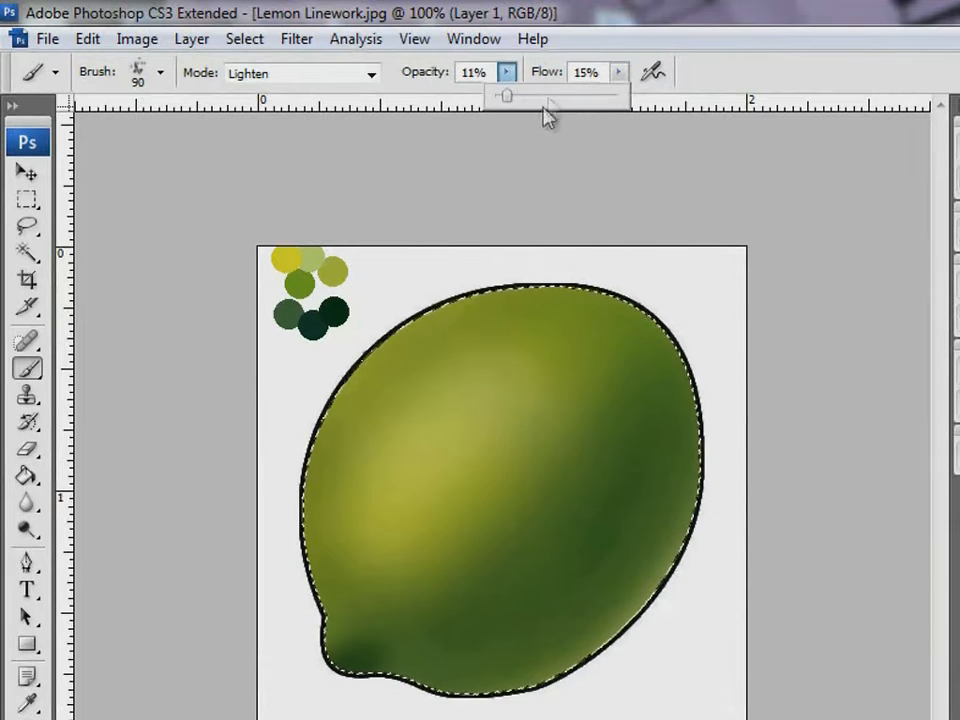
drag(504, 96, 544, 96)
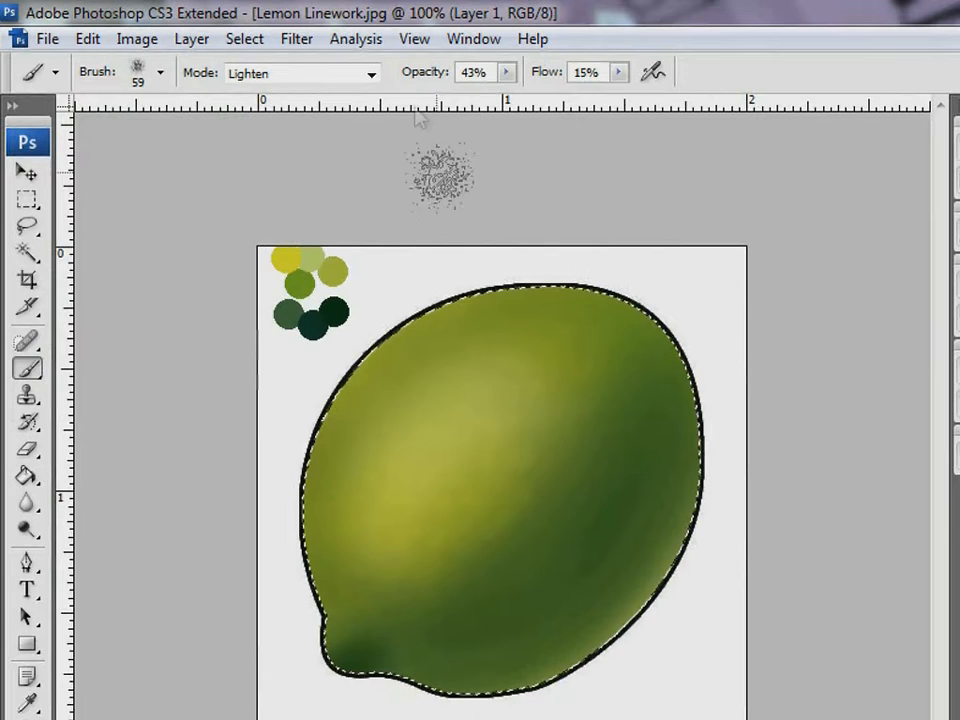
click(504, 456)
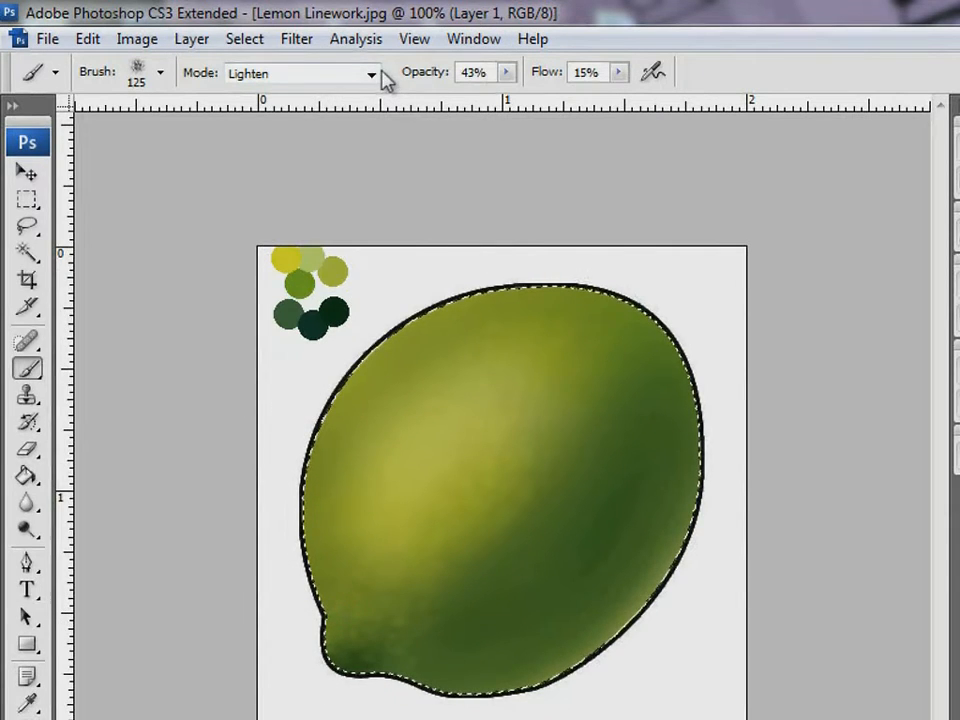
- Darken the lemon's shaded side with Color Burn strokes at 17% opacity
click(372, 72)
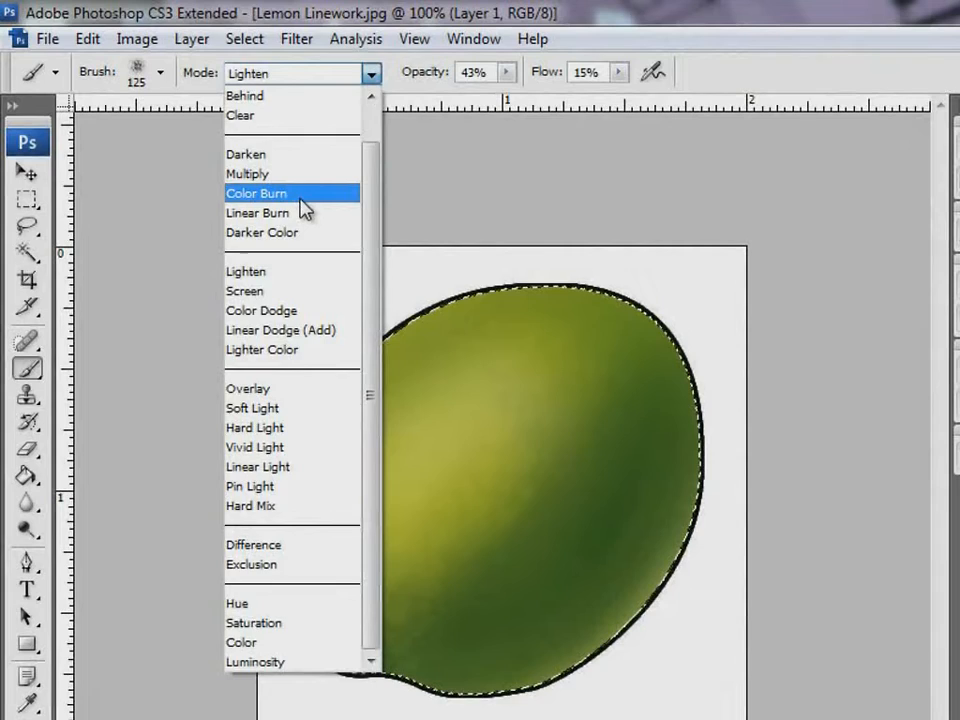
click(256, 192)
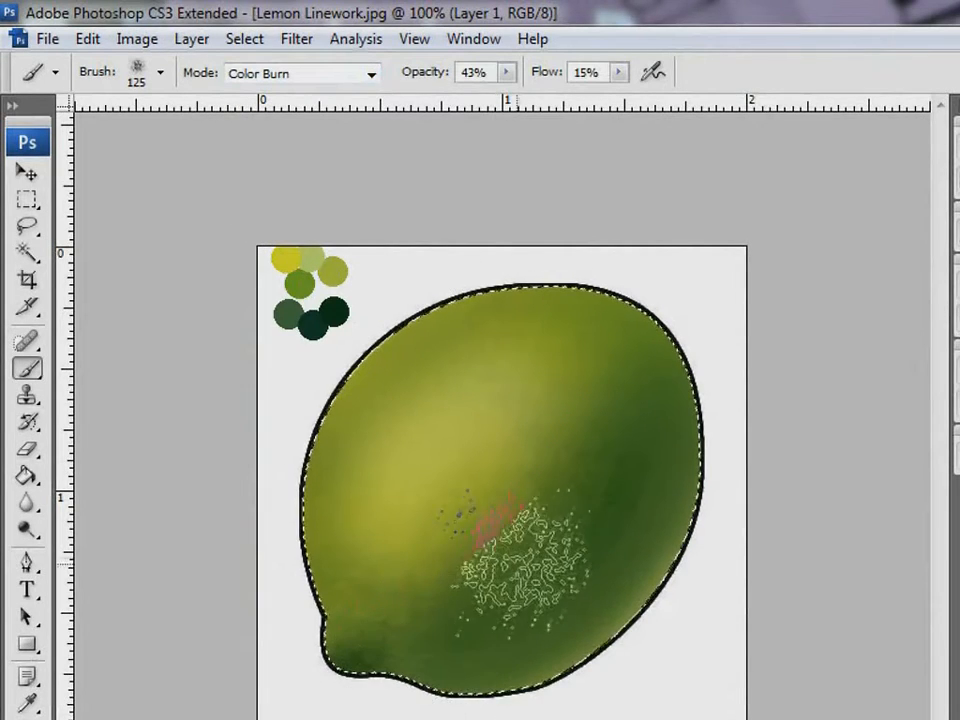
click(506, 72)
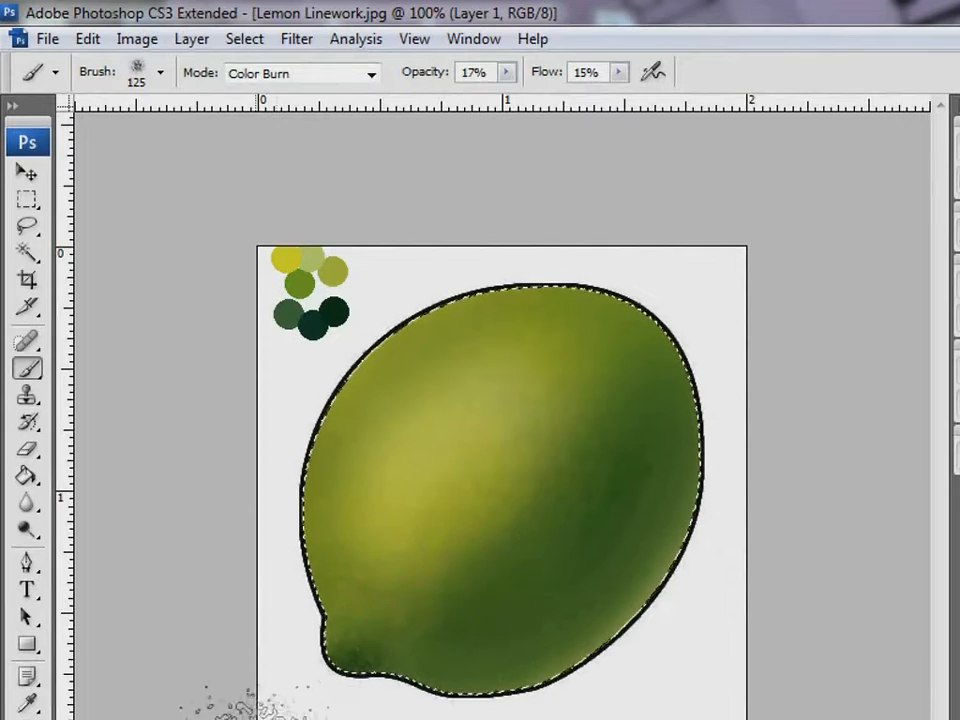
drag(550, 360, 620, 440)
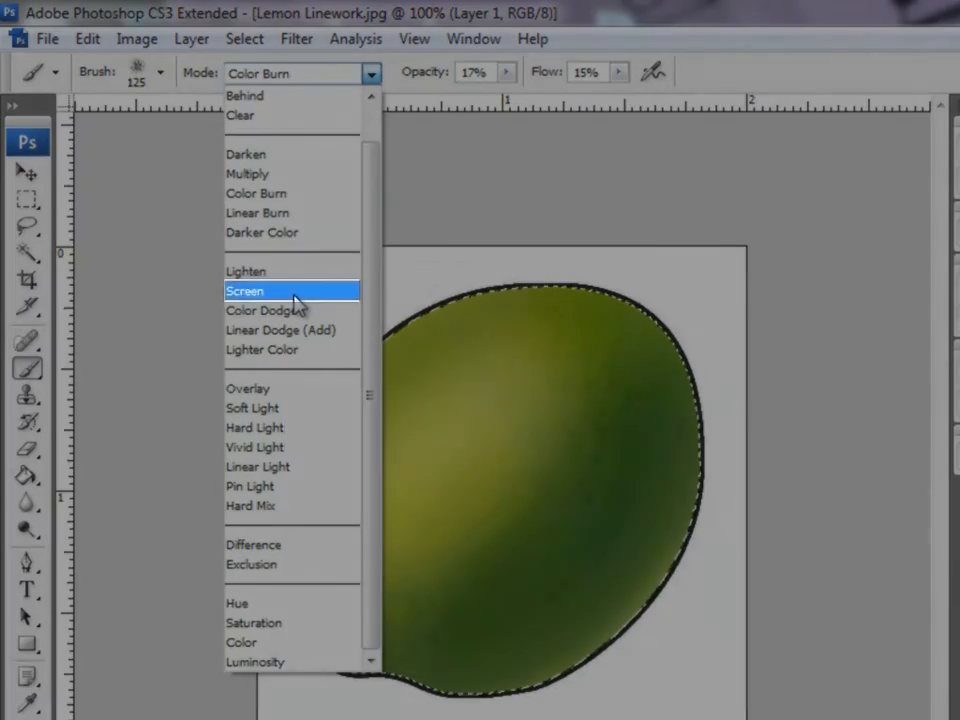
- Stipple a pore-like texture over the lower lemon in Screen blend
click(244, 292)
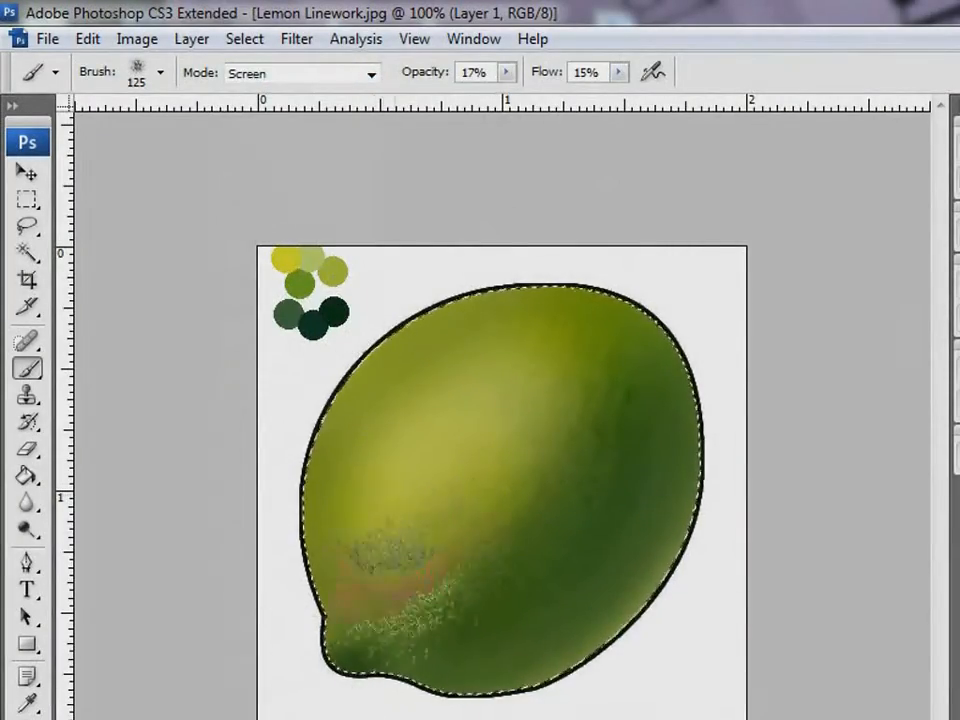
click(300, 72)
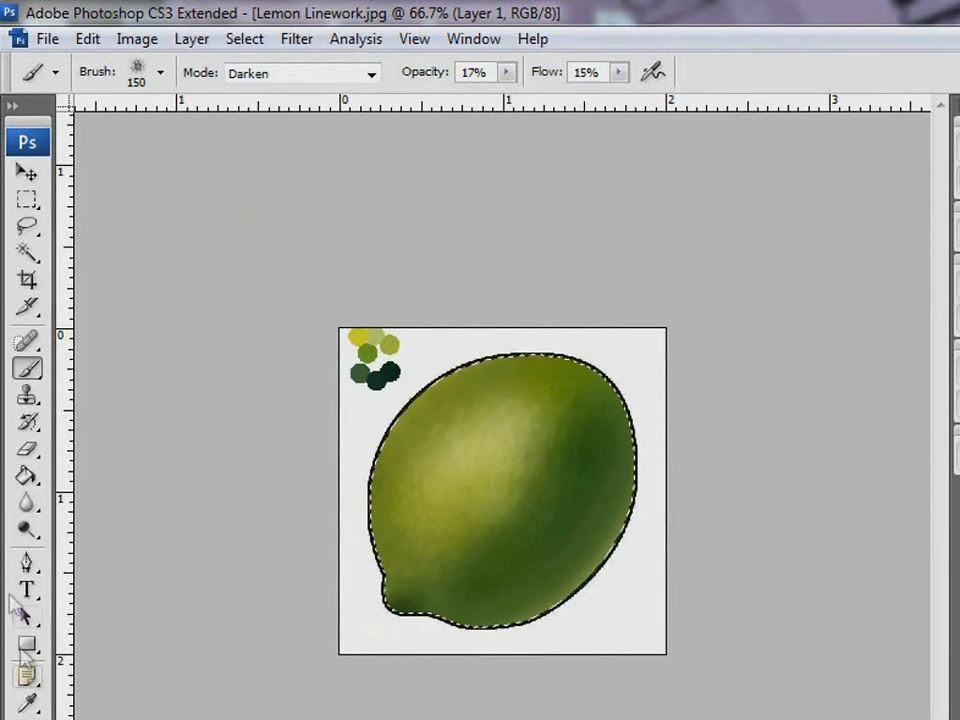
- Dodge the lemon at 7% exposure, toning the shadows along its lower edge
click(28, 528)
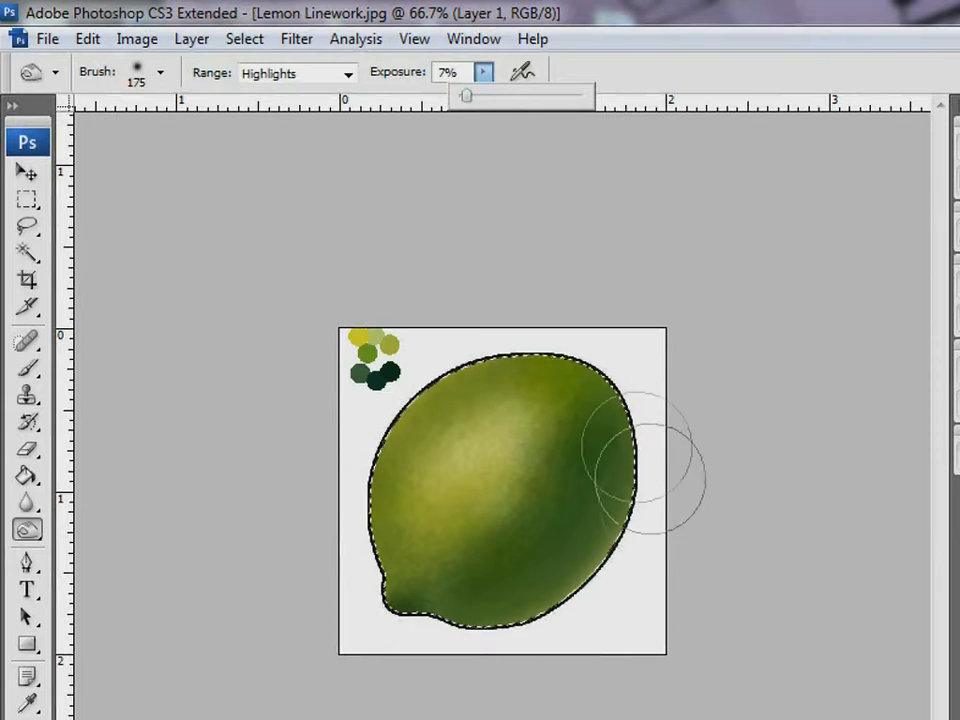
click(296, 72)
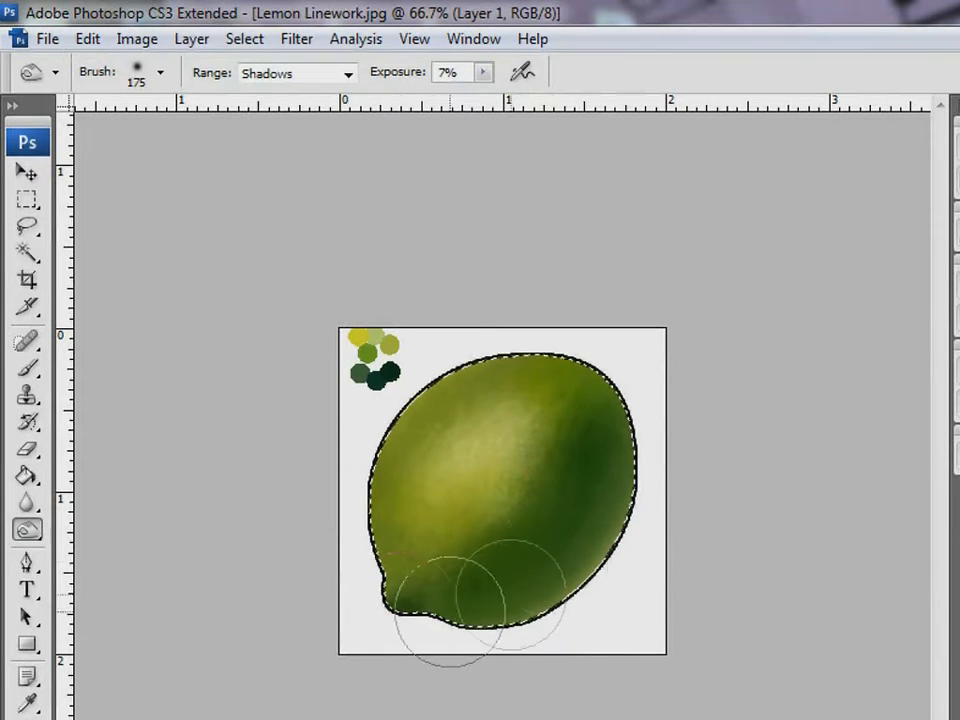
drag(490, 600, 420, 540)
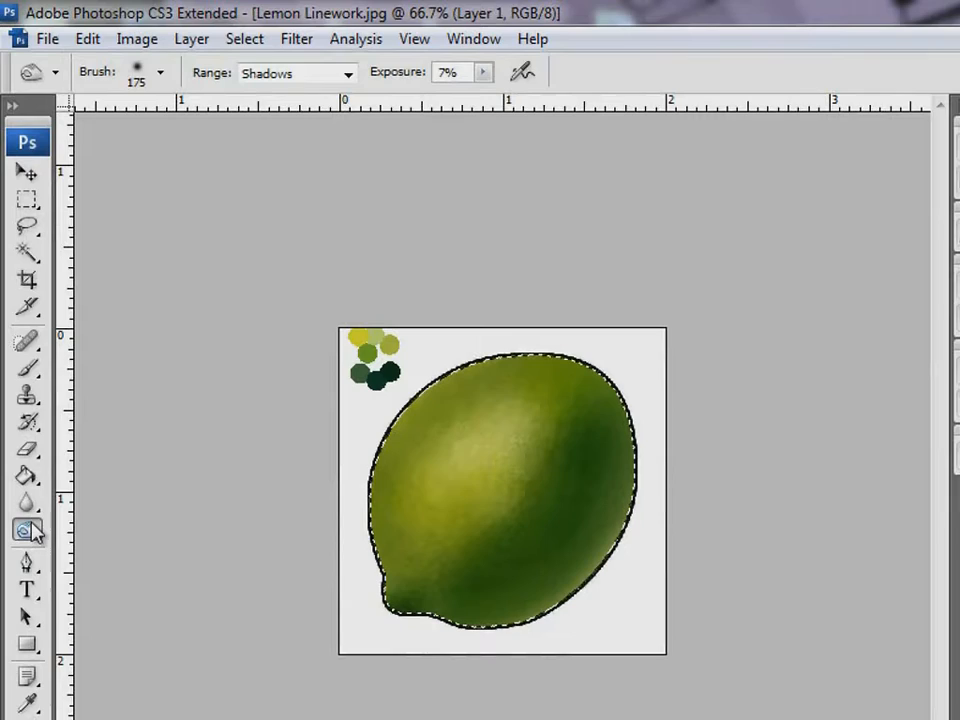
click(28, 530)
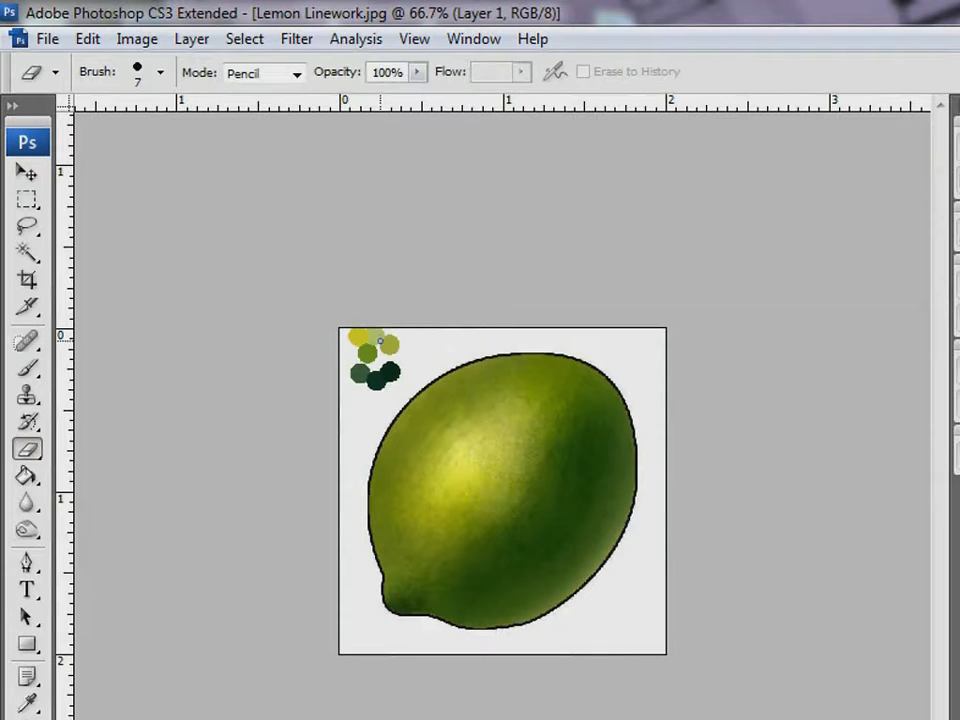
- Enlarge the eraser brush for clearing the swatch dots in the corner
click(376, 360)
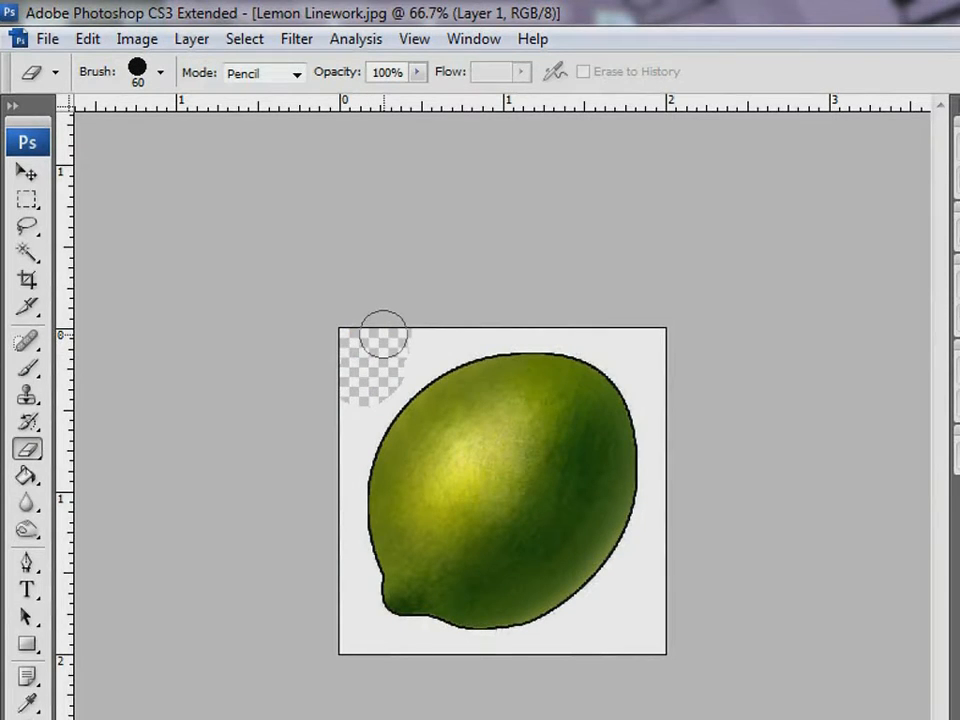
mouse_move(390, 344)
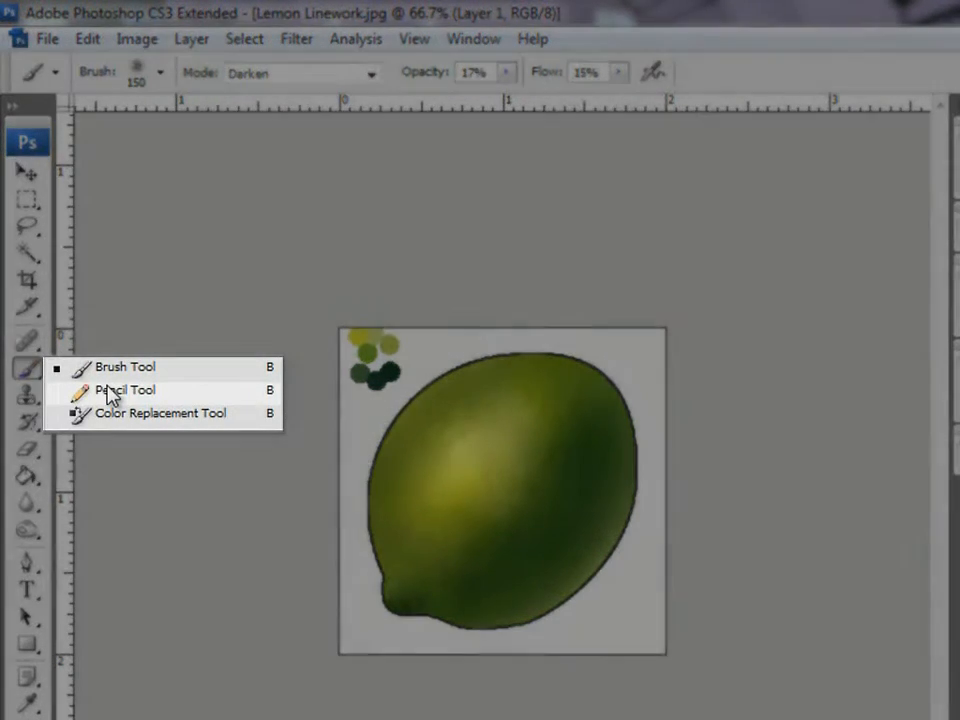
- Switch to the hard-edged Pencil Tool from the brush flyout
click(122, 390)
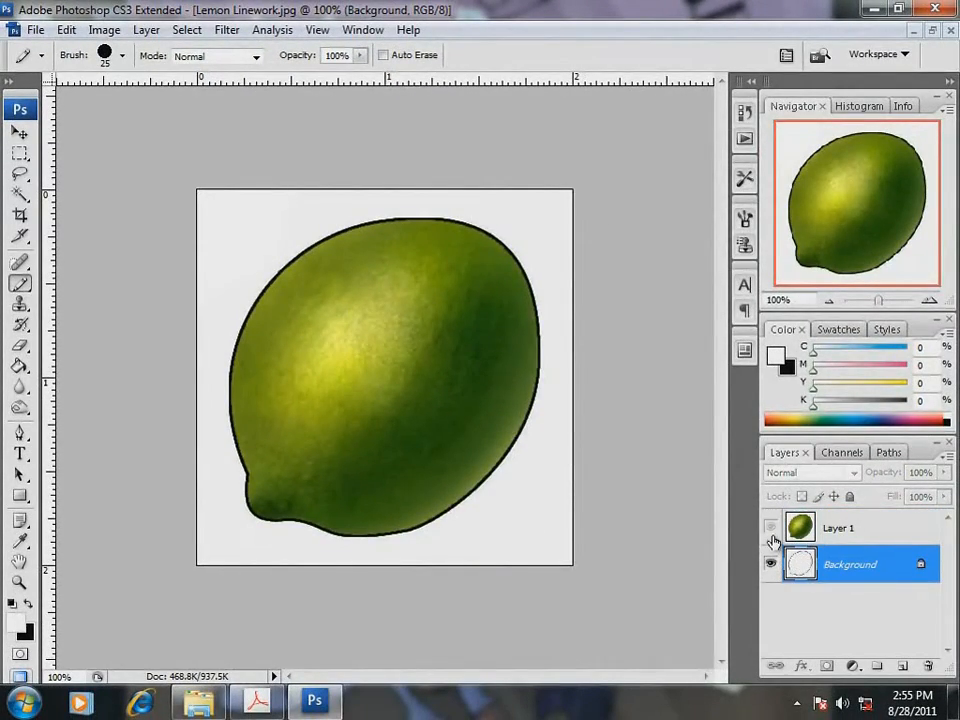
- Hide the Background layer and shrink the lemon selection via Select > Modify
click(772, 528)
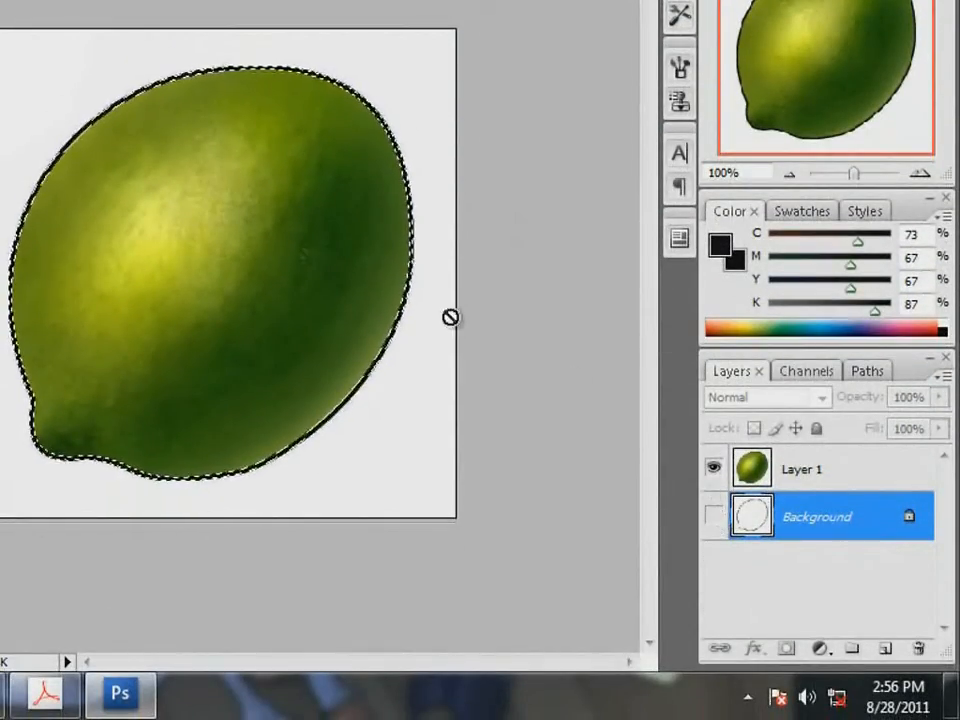
click(244, 38)
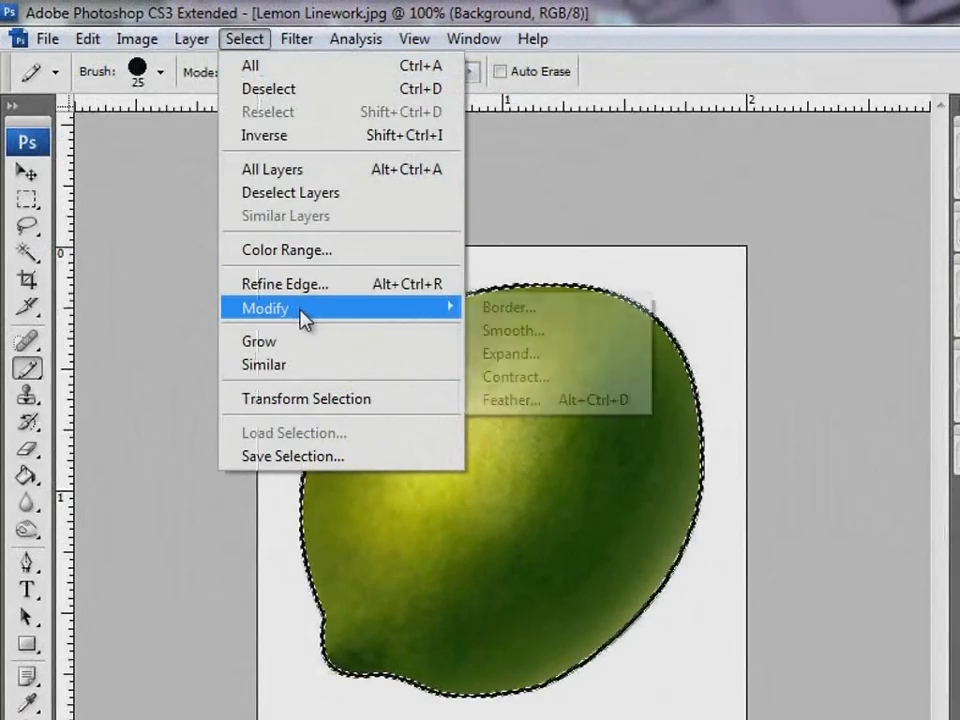
click(512, 352)
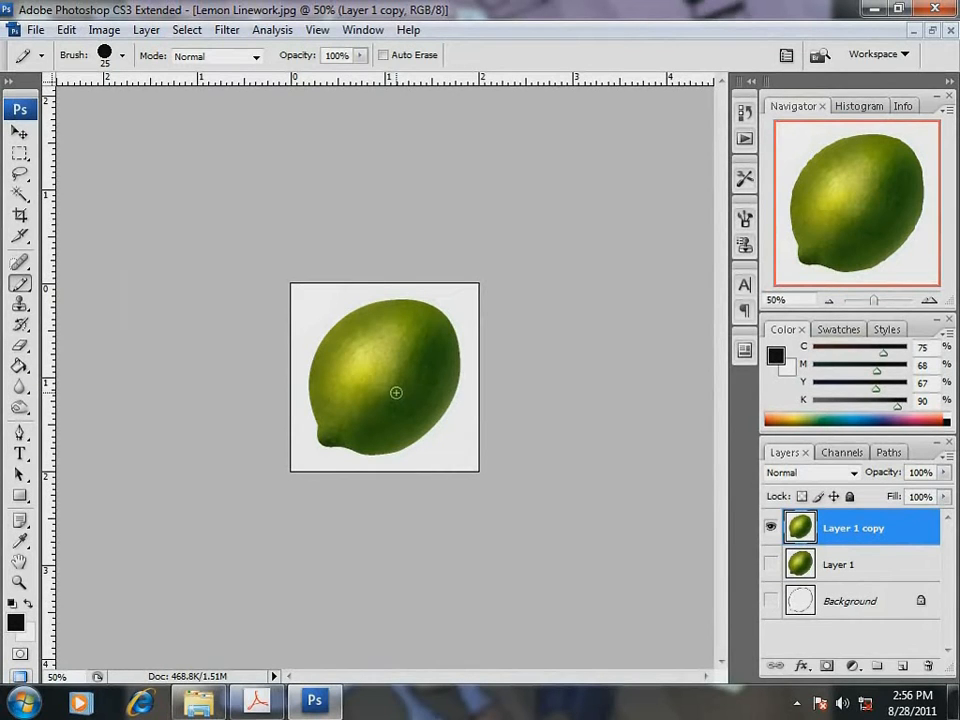
- Start saving the outline-free lemon copy as a PSD via File > Save As
click(36, 30)
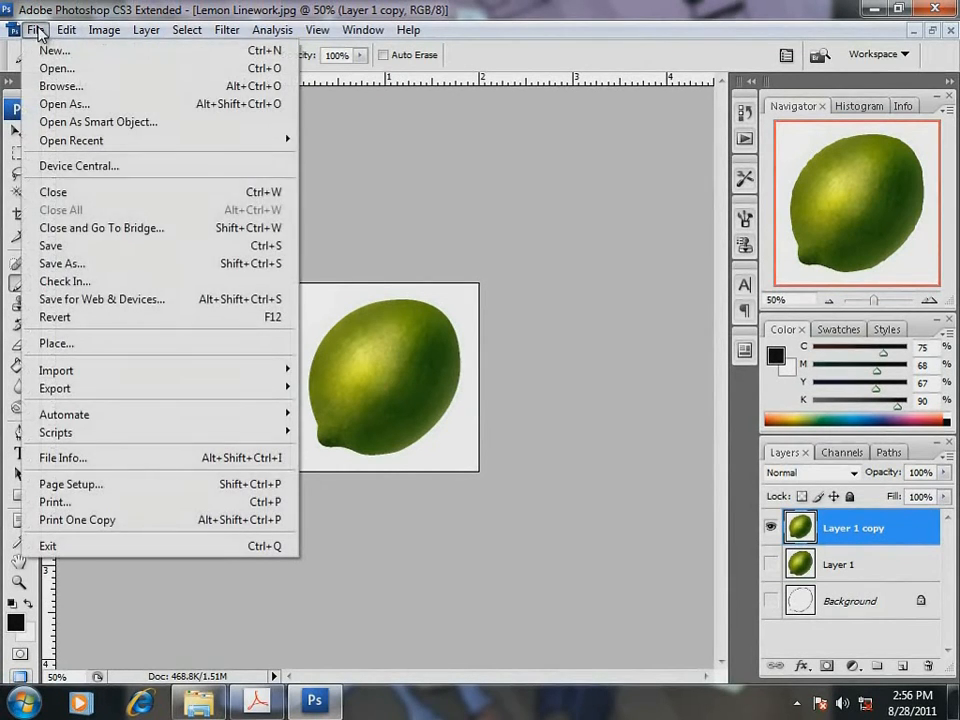
click(62, 264)
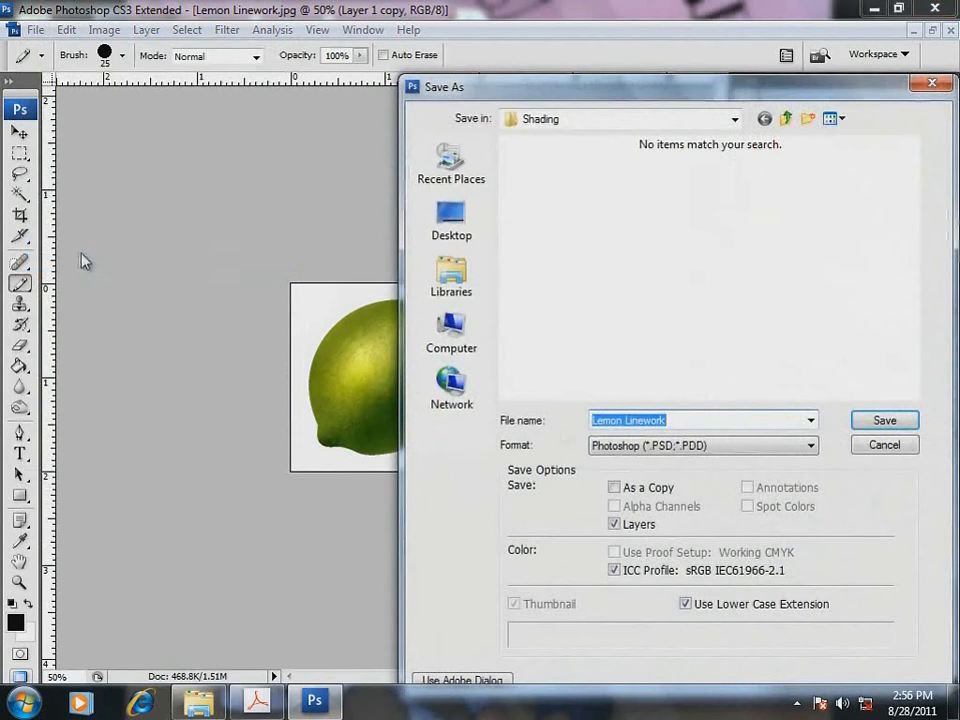